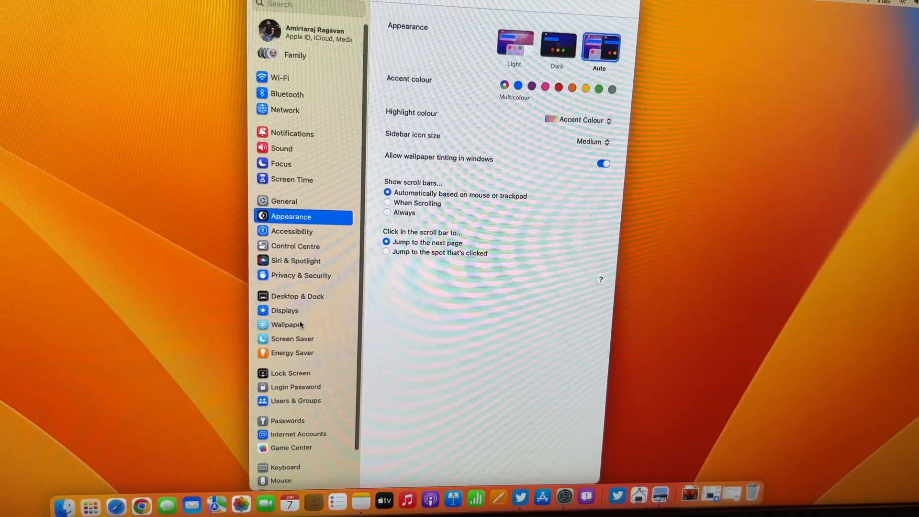
# Browse the Displays, Appearance, Control Centre and Wi-Fi panes in System Settings
pyautogui.click(285, 310)
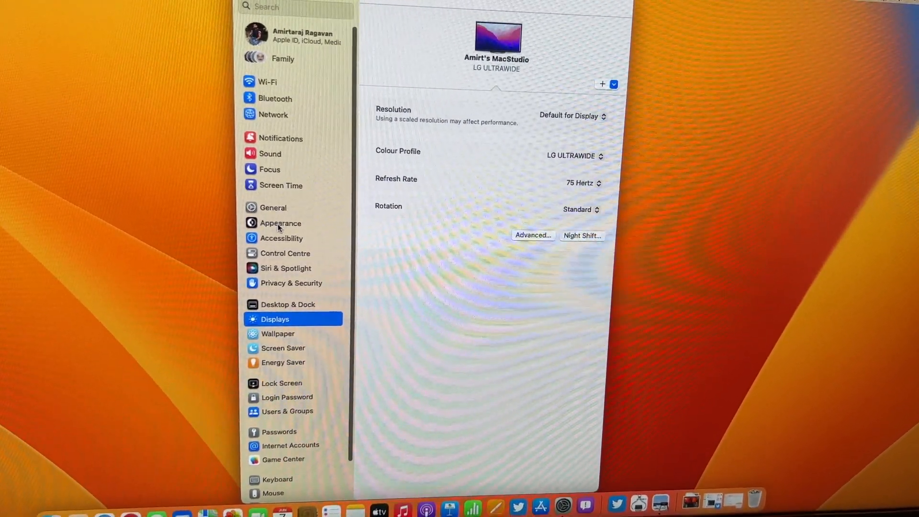
pyautogui.click(281, 223)
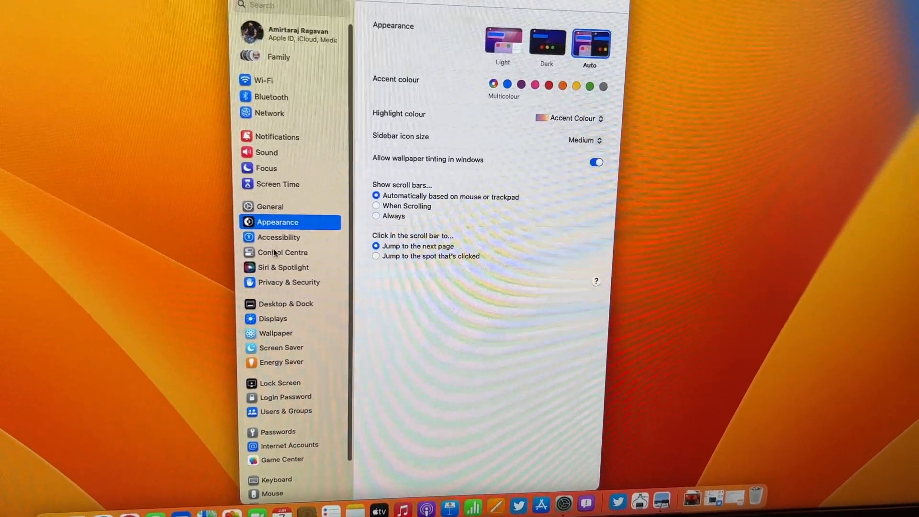
pyautogui.click(281, 252)
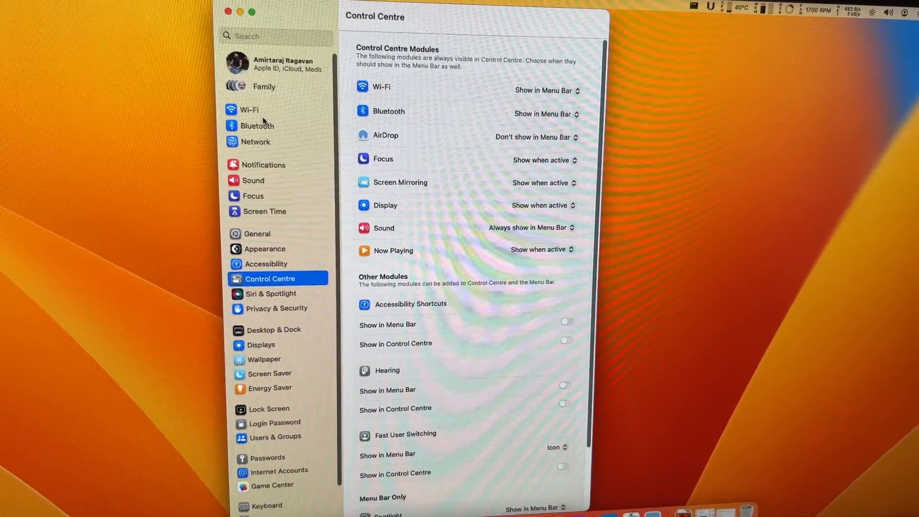
pyautogui.click(249, 109)
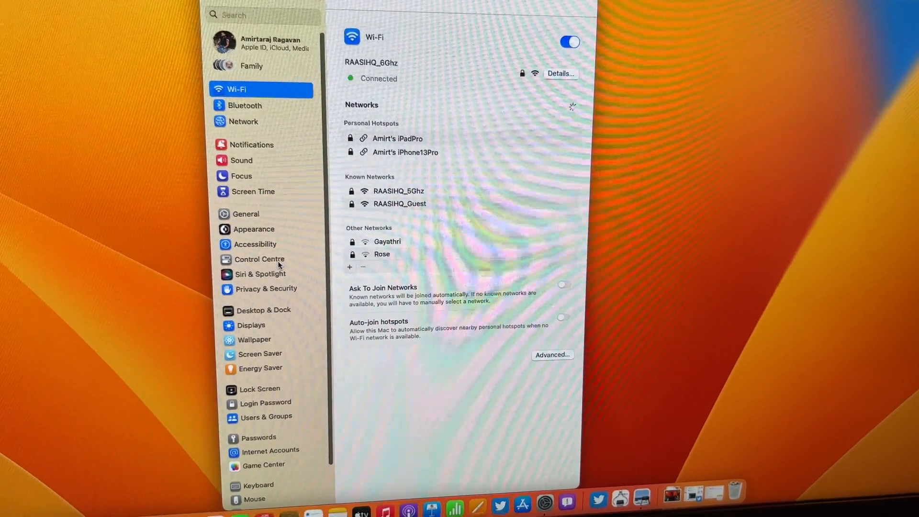
# Show the Mac mini's About details under General and scroll through them
pyautogui.click(260, 214)
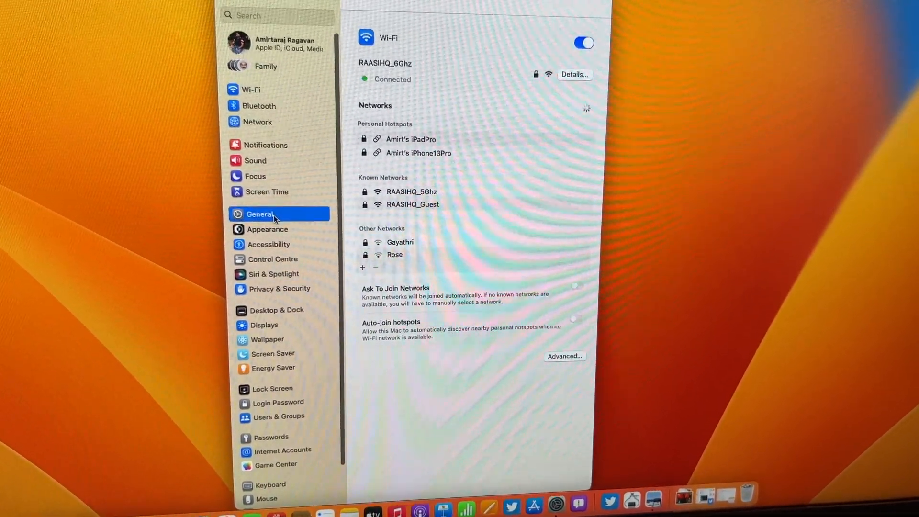
pyautogui.click(260, 214)
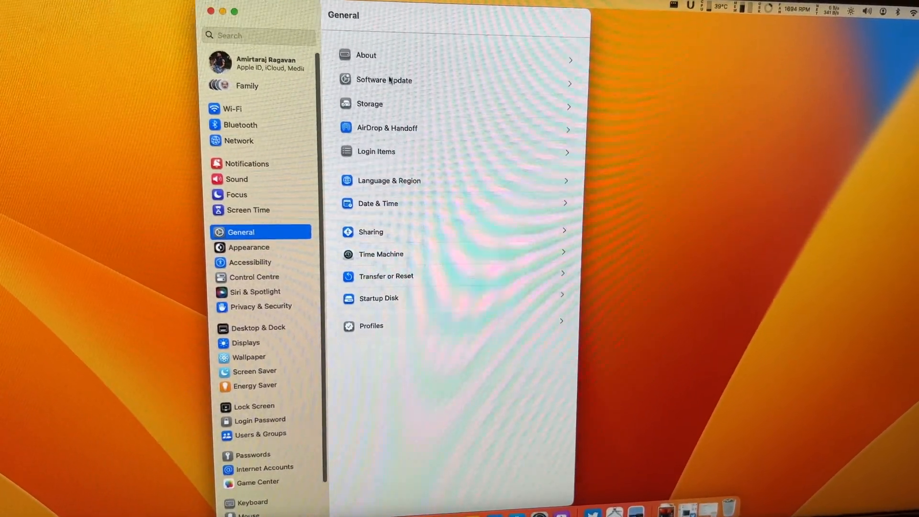
pyautogui.click(366, 56)
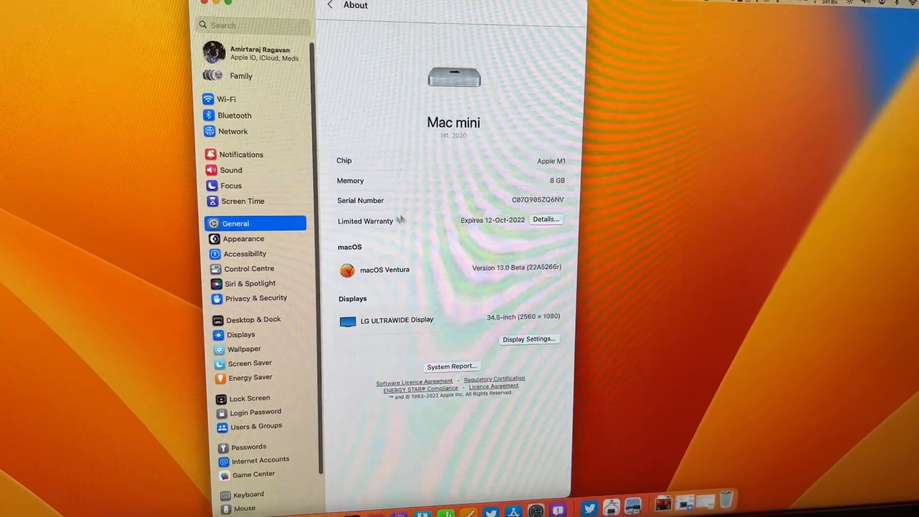
pyautogui.scroll(-3)
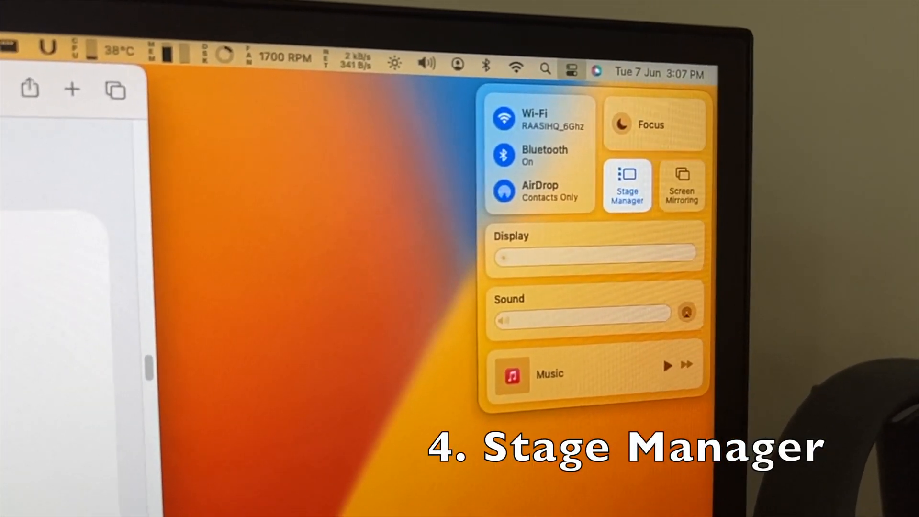
# Turn on Stage Manager from the Control Centre tile
pyautogui.click(626, 185)
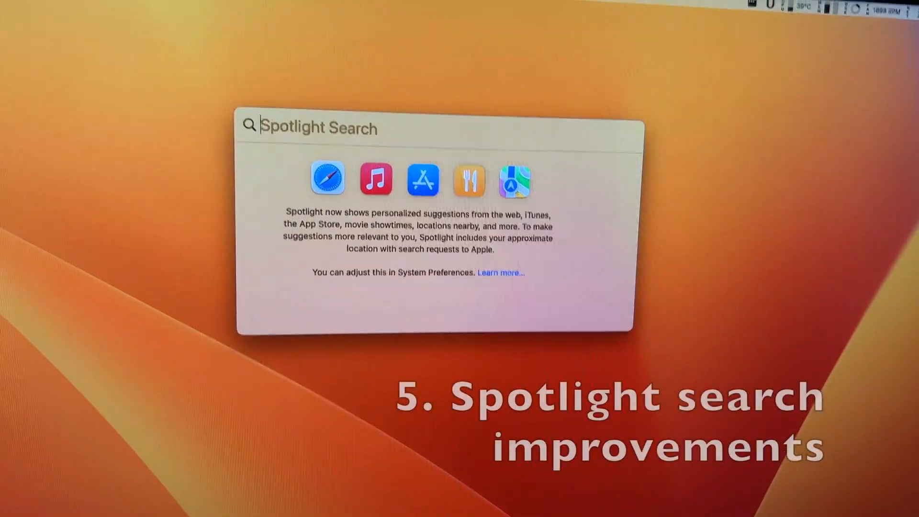
# Search Spotlight for 'car photos' to get web suggestions and suggested websites
pyautogui.write('c')
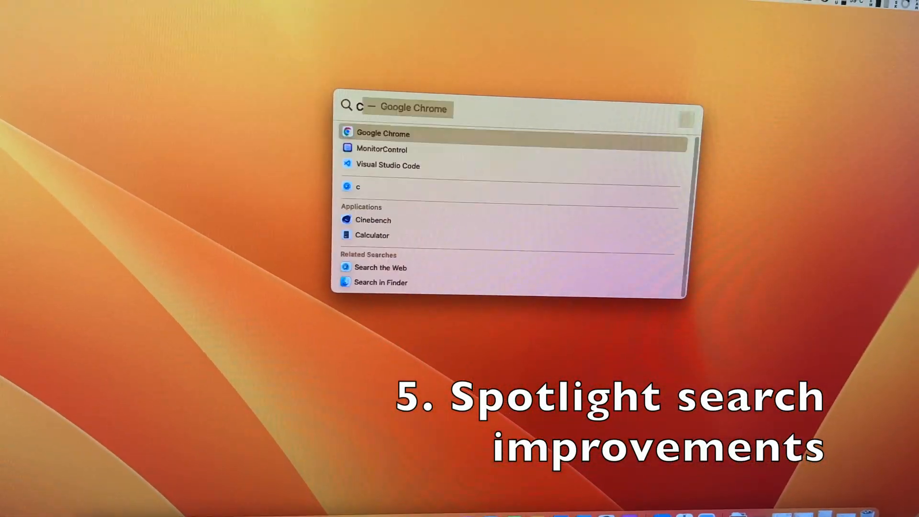
pyautogui.write('ar pho')
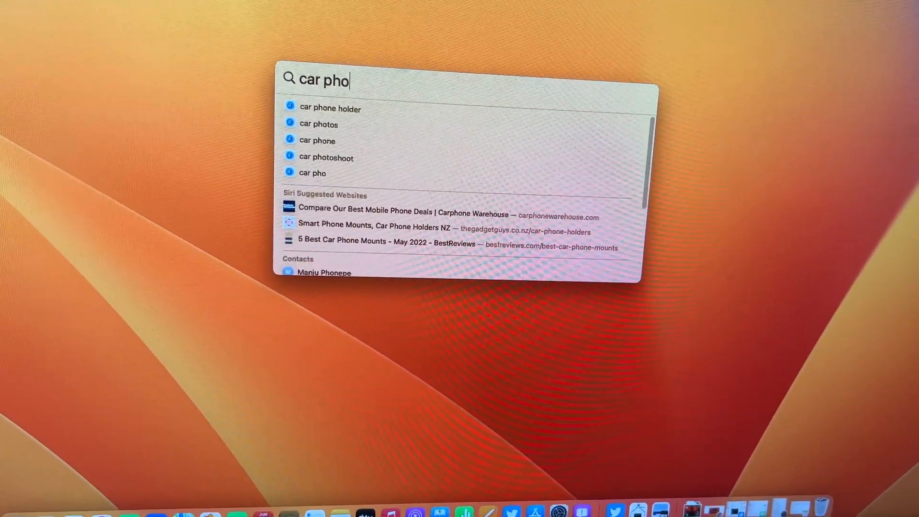
pyautogui.write('tos')
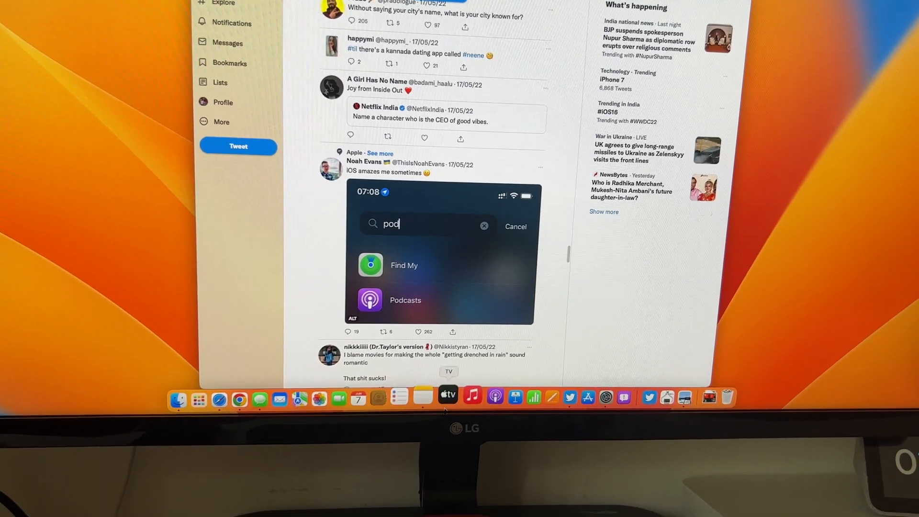
# Show Apple's macOS Ventura Preview page in Chrome and scroll through its Mac demo
pyautogui.click(397, 425)
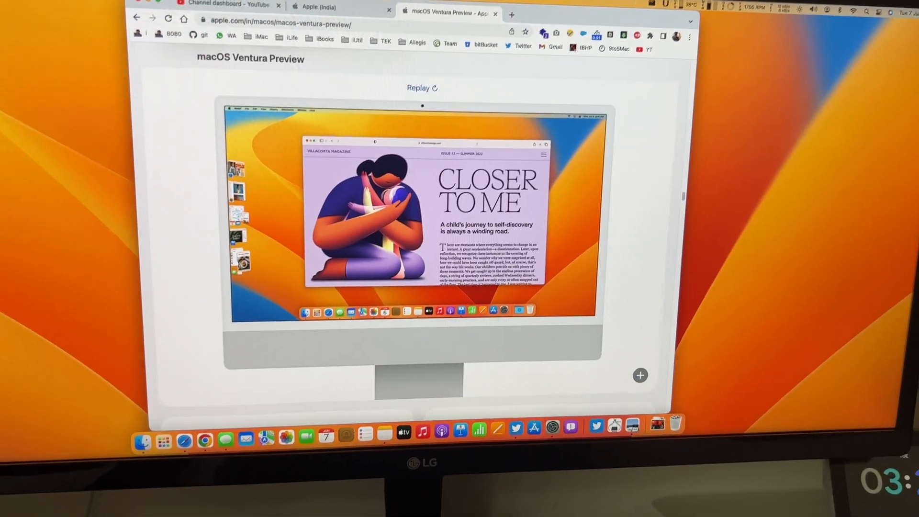
pyautogui.scroll(-3)
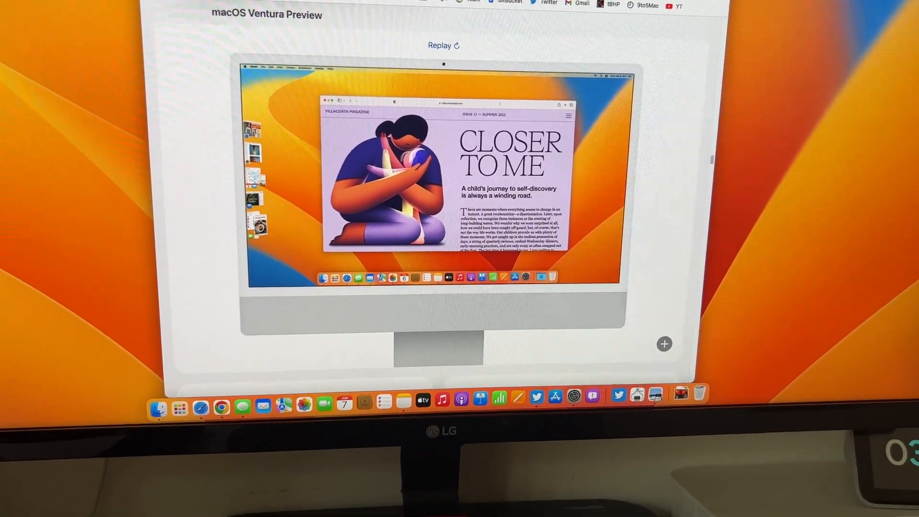
pyautogui.scroll(-3)
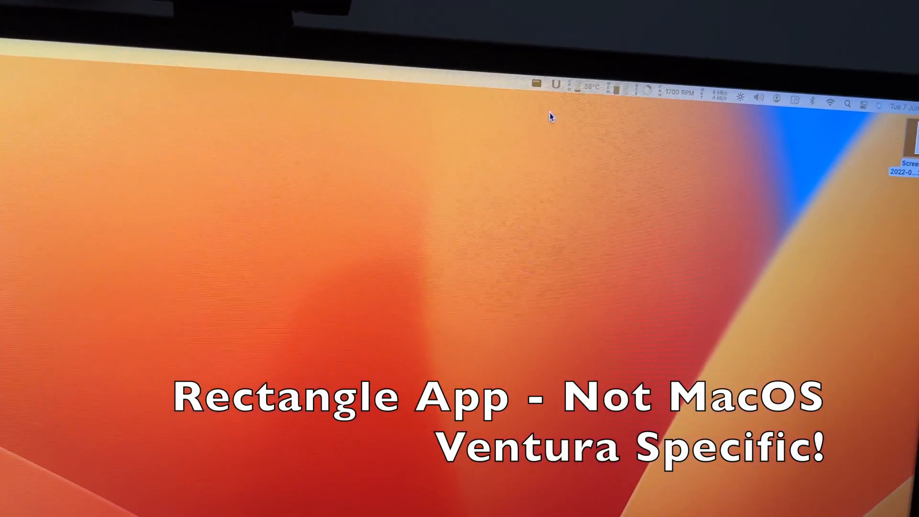
# Snap the Chrome window to the Center Half of the screen using Rectangle's menu
pyautogui.click(533, 86)
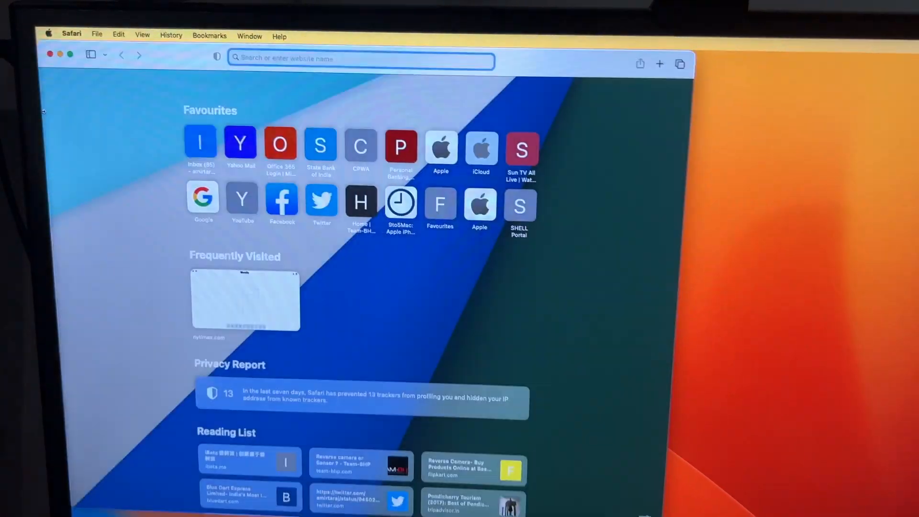
pyautogui.scroll(-3)
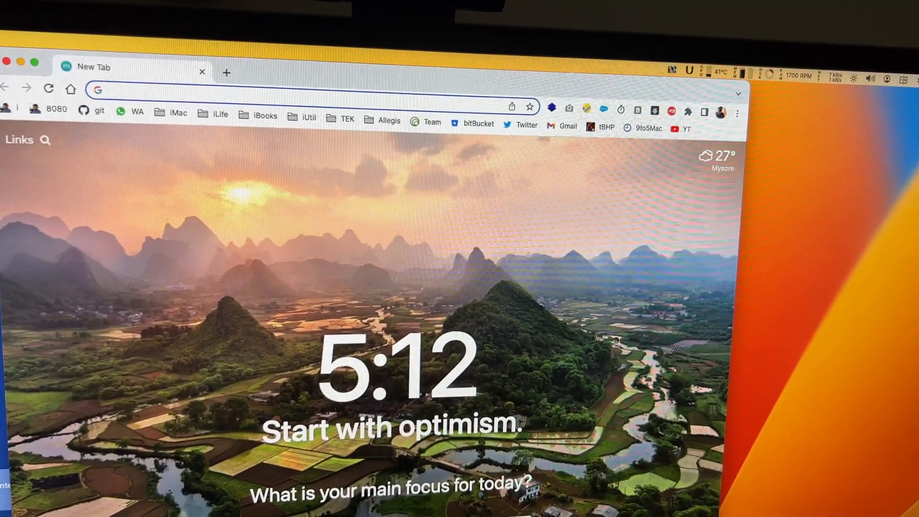
pyautogui.click(652, 63)
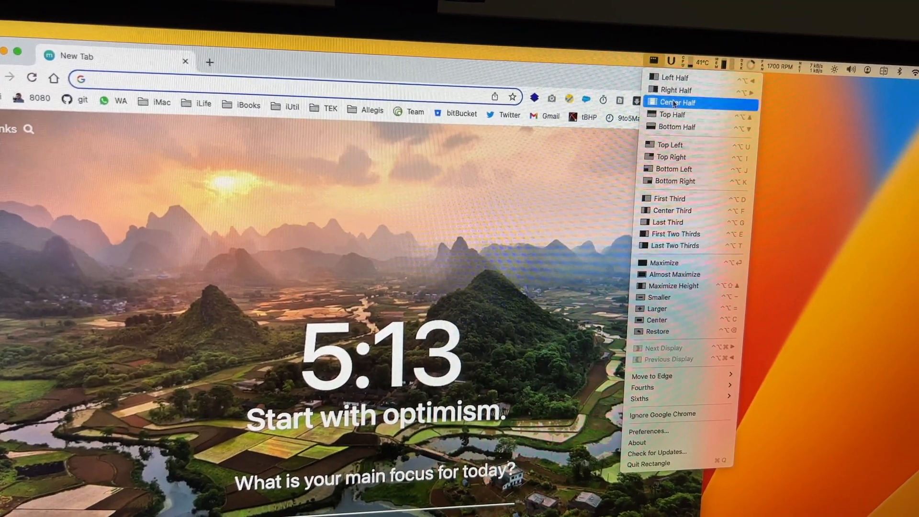
pyautogui.click(680, 103)
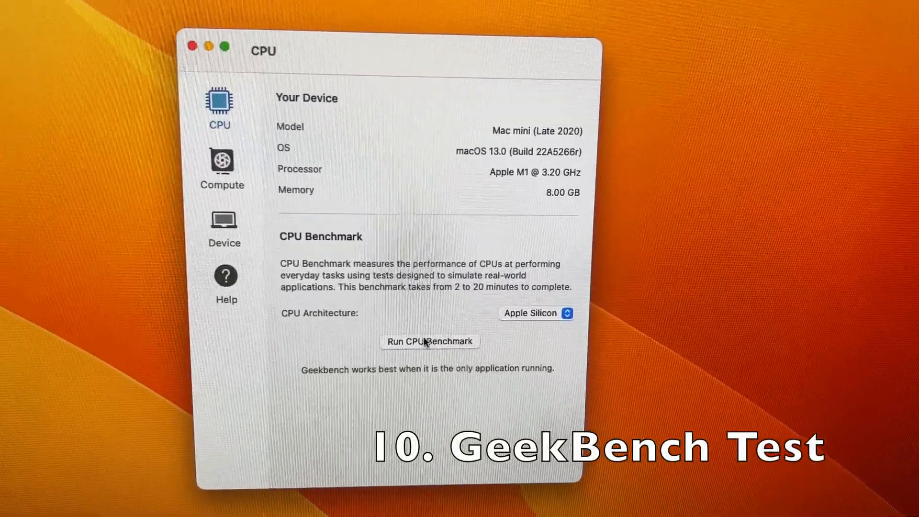
# Run the Geekbench CPU benchmark and review single-core 700, multi-core 1643 and system info
pyautogui.click(430, 341)
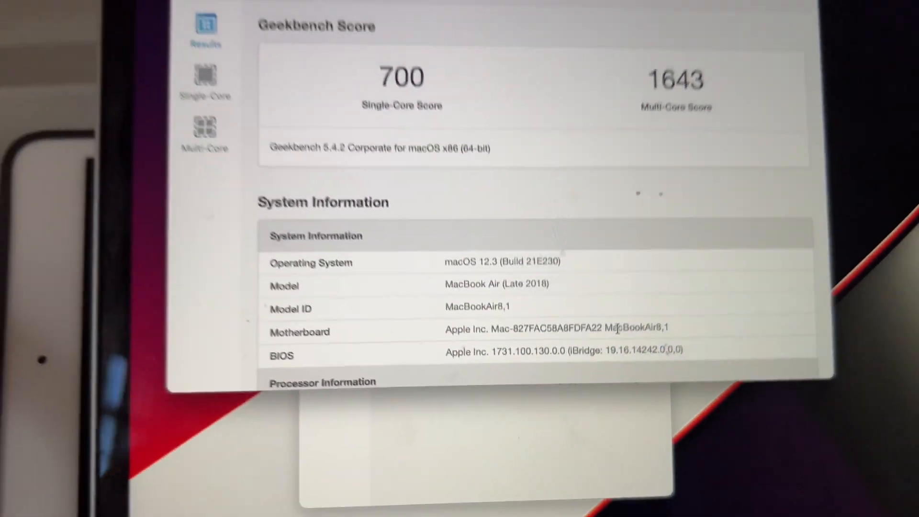
pyautogui.scroll(-3)
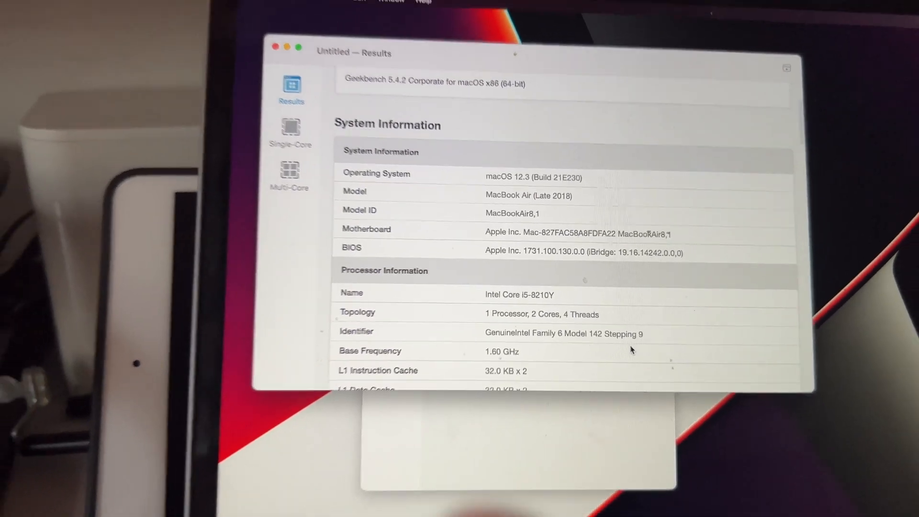